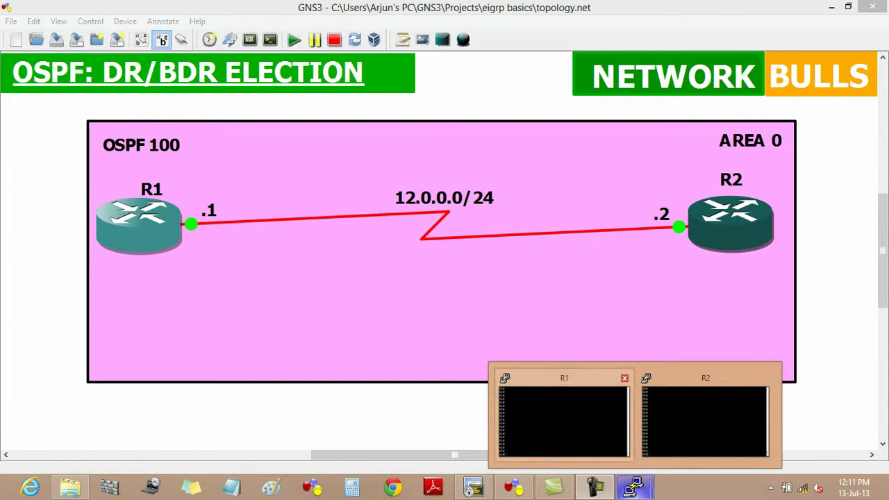
Open R1's console and run 'show ip protocols' to show OSPF 100, router ID 12.0.0.1
text(sh ip protocols)
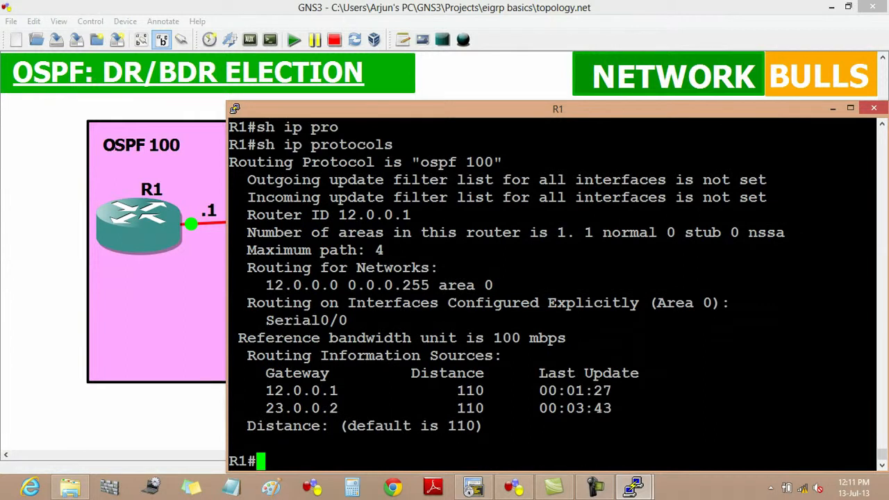
double_click(439, 161)
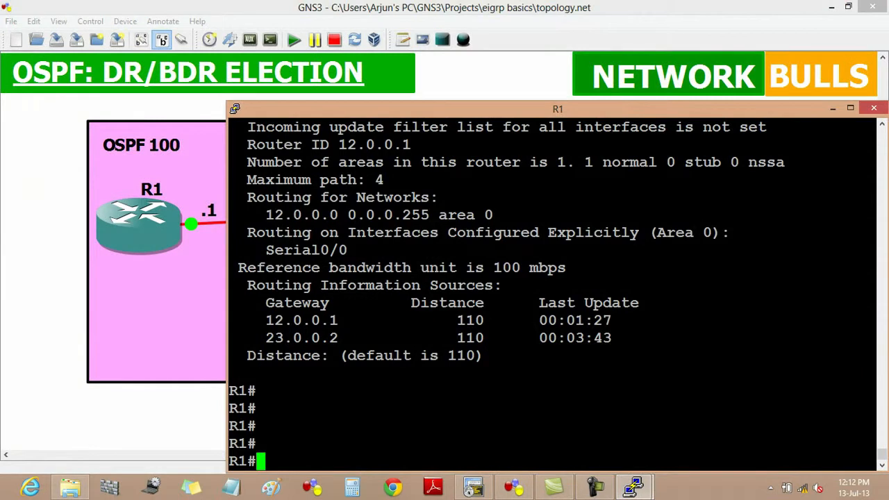
Run 'show ip ospf neighbor' on R1, showing 12.0.0.2 as FULL/BDR, then open R2's console
text(sh ip ospf)
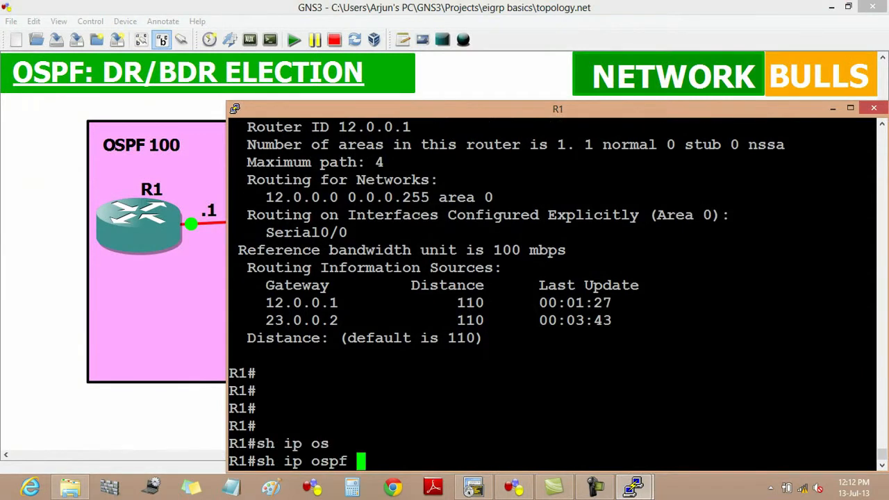
text(neighbor)
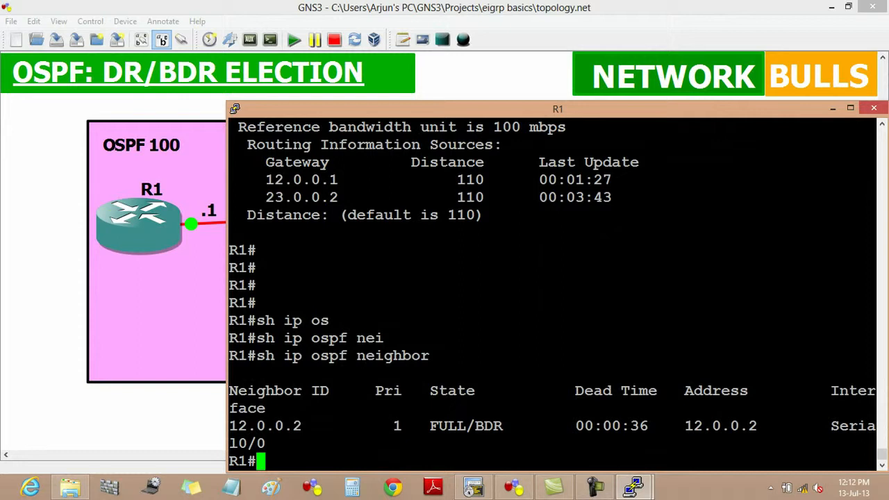
double_click(277, 426)
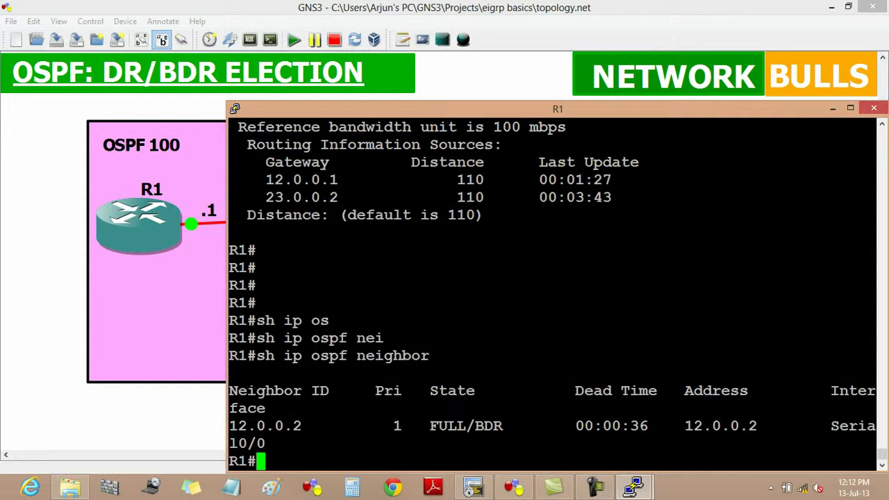
double_click(490, 426)
text(sh ip ospf)
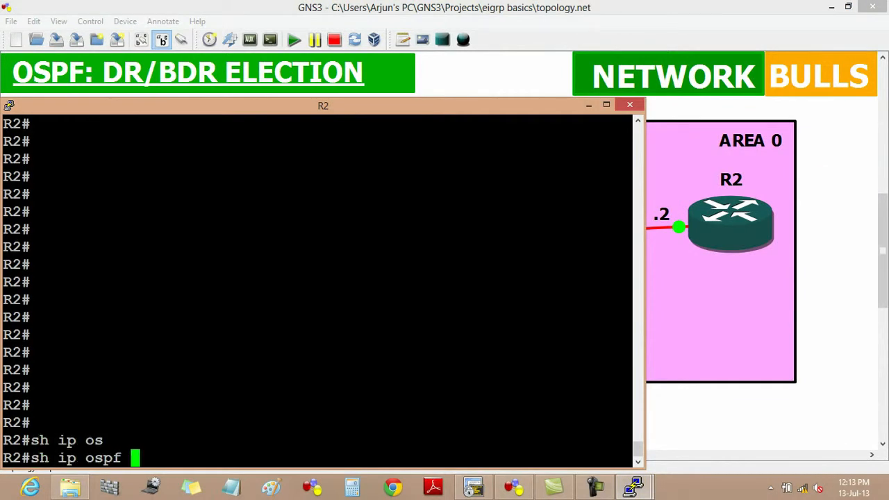
Finish 'show ip ospf neighbor' on R2, showing 12.0.0.1 as FULL/DR, and widen the console
text(nei)
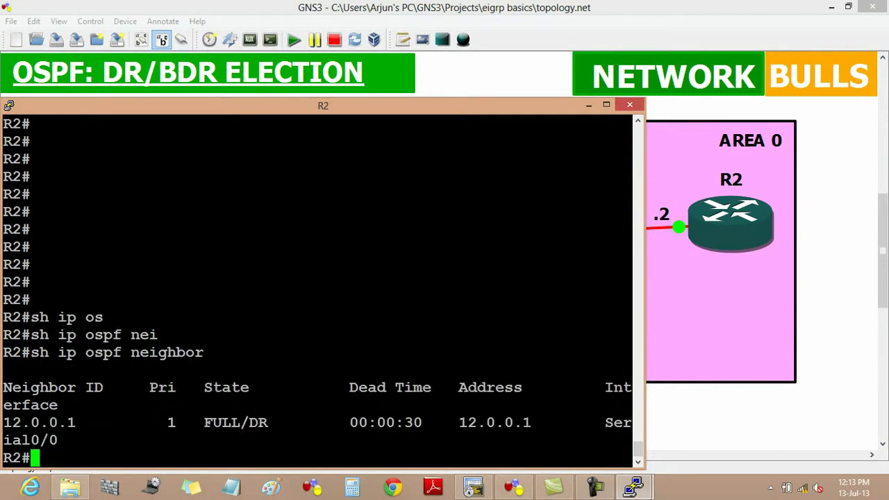
double_click(258, 423)
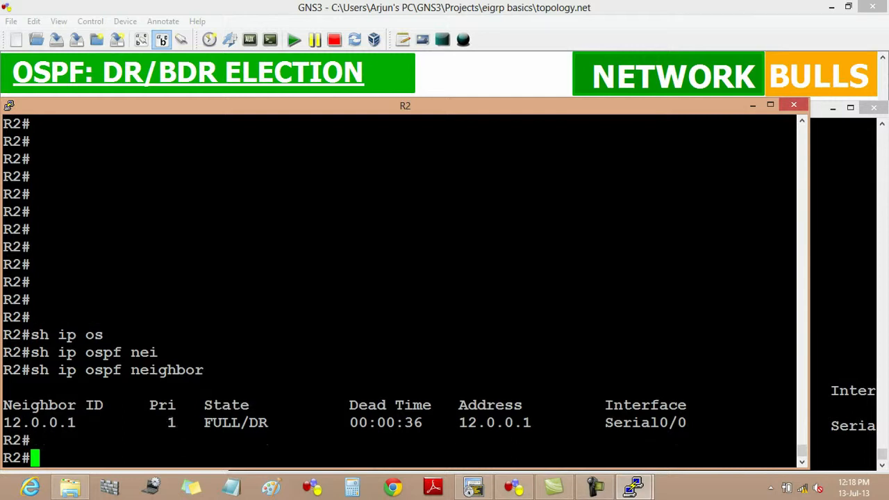
Set 'ip ospf priority 0' on R2's Serial0/0 under OSPF 100, then check neighbors on R1
text(conf t)
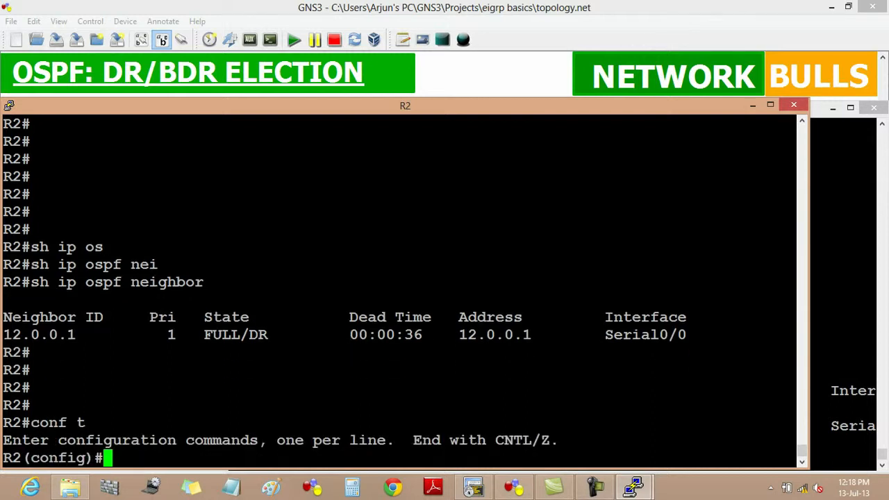
text(router)
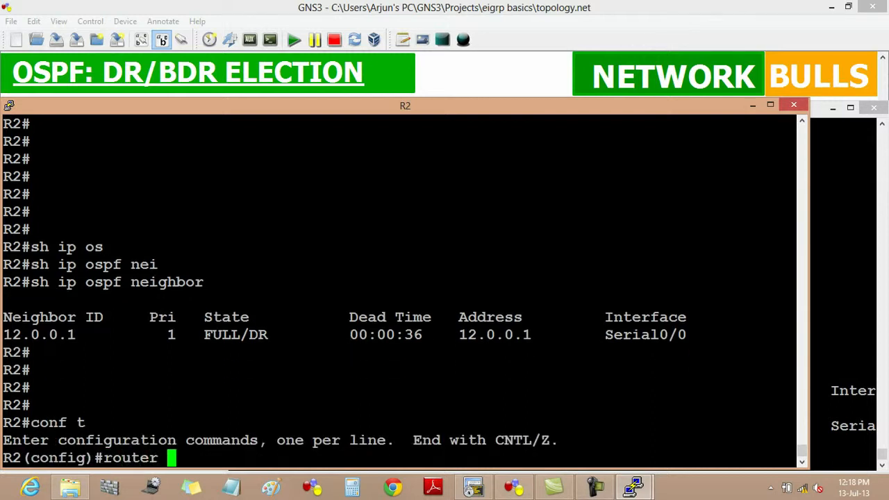
text(ospf 100)
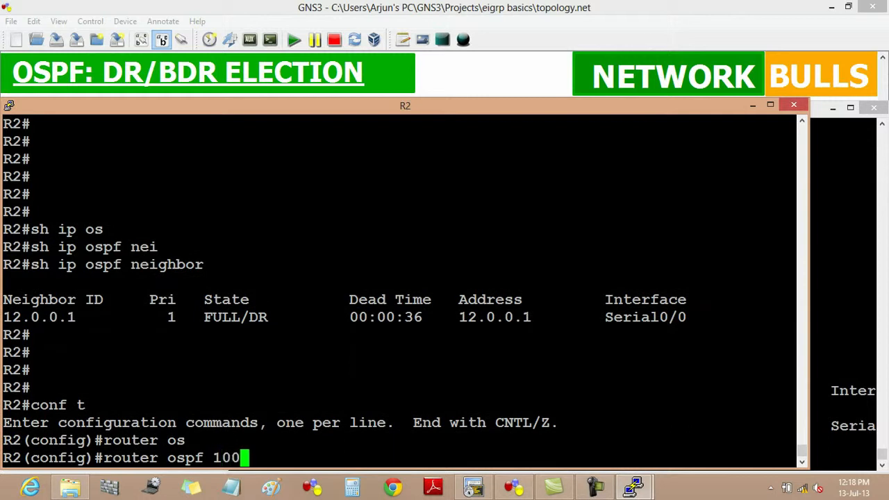
text(int se)
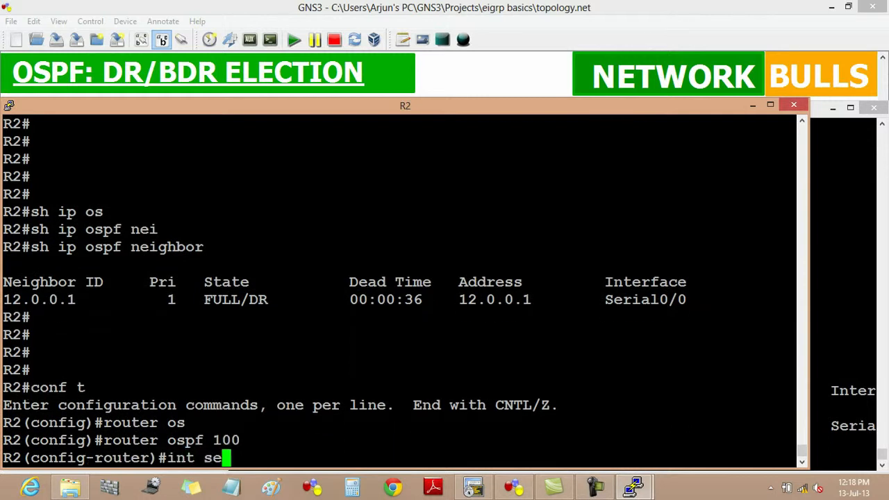
text(0/0)
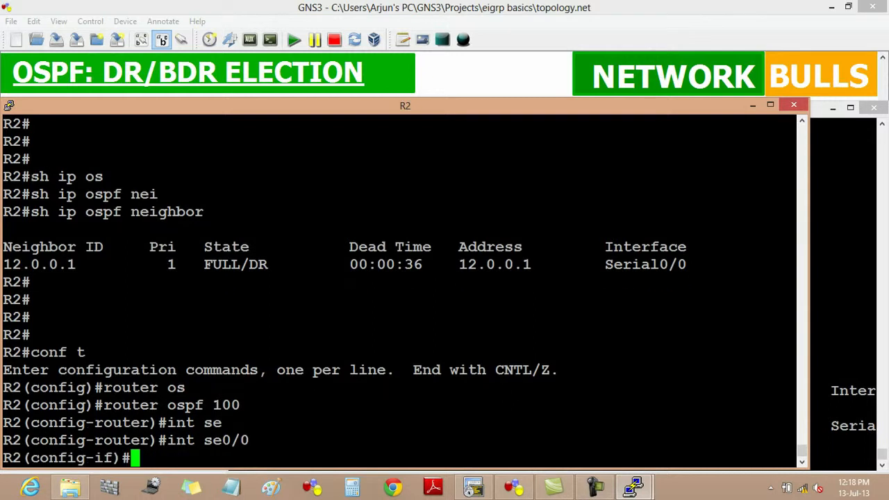
text(ip ospf p)
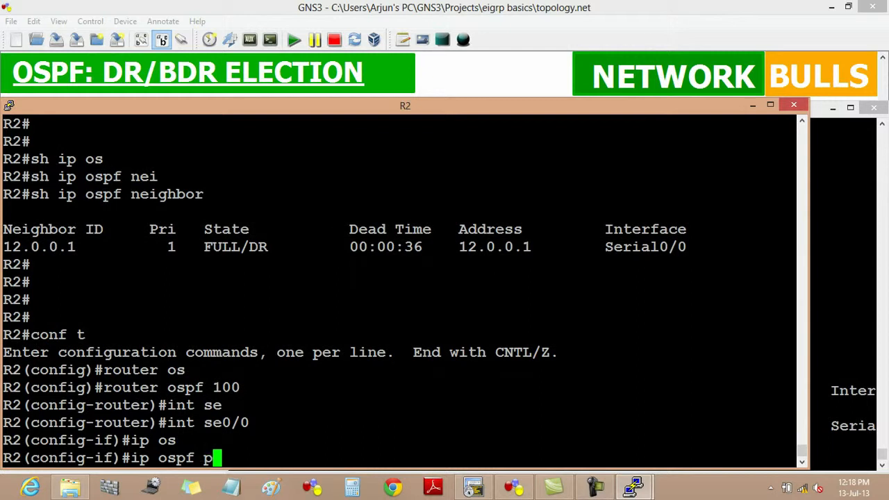
text(riority)
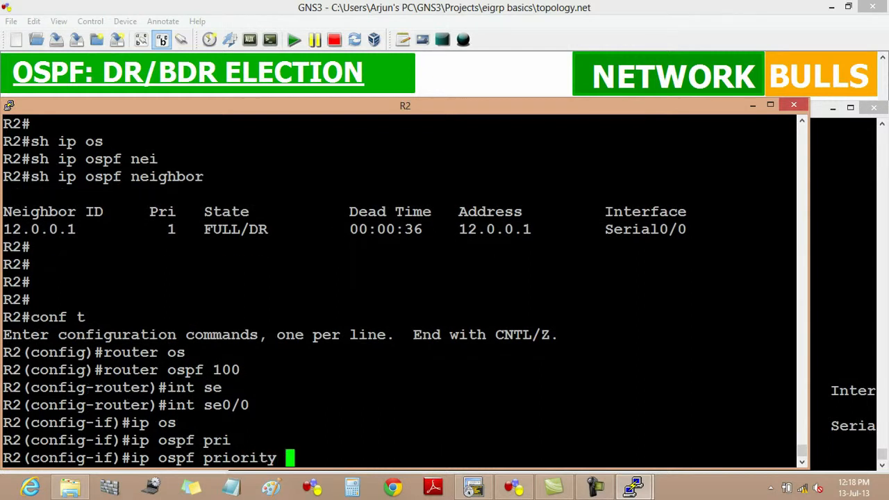
text(0)
text(exit)
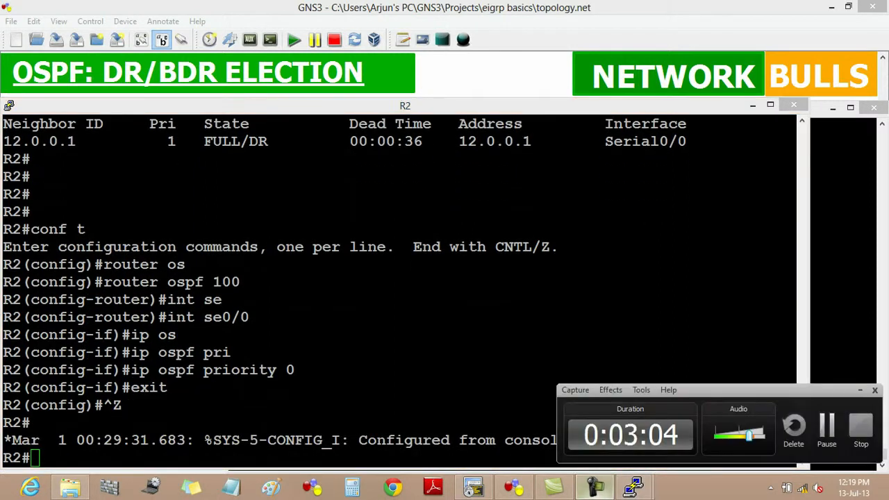
text(sh ip ospf neighbor)
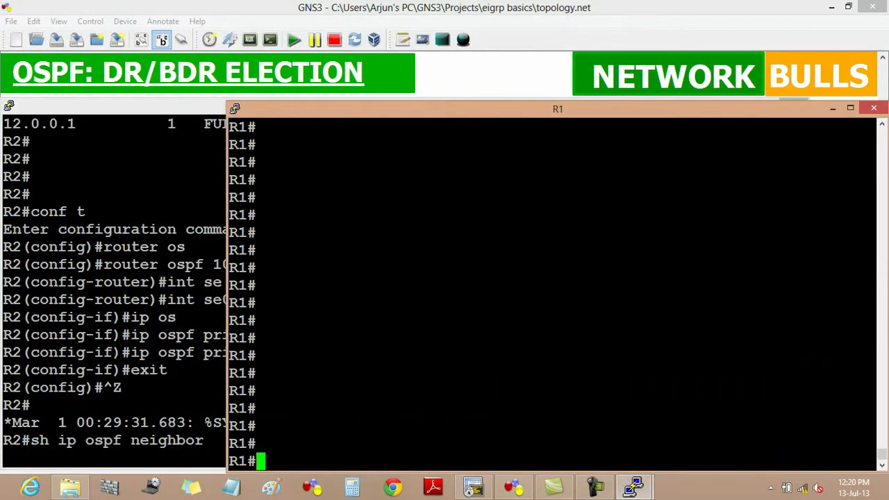
Run 'show ip ospf' neighbor check, with R2 still listing 12.0.0.1 as FULL/DR
text(sh ip ospf)
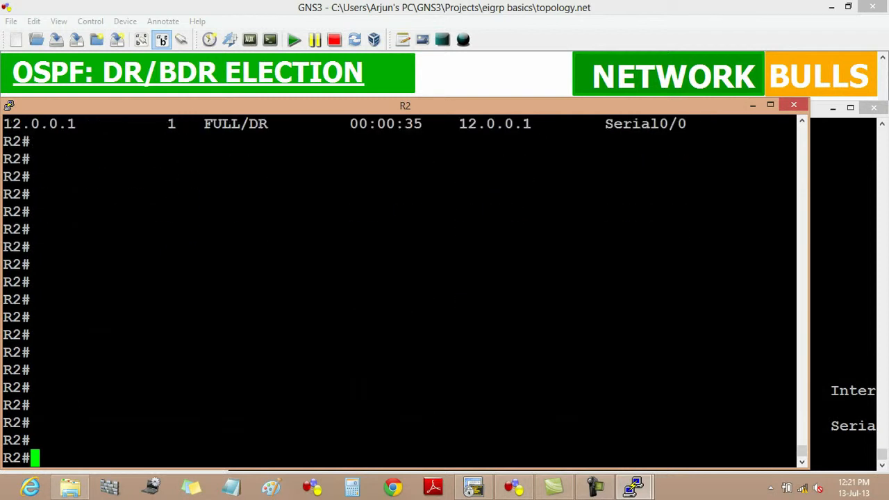
Set R2's Serial0/0 OSPF priority to 4, then run 'show ip ospf neighbor' on R1
text(conf t)
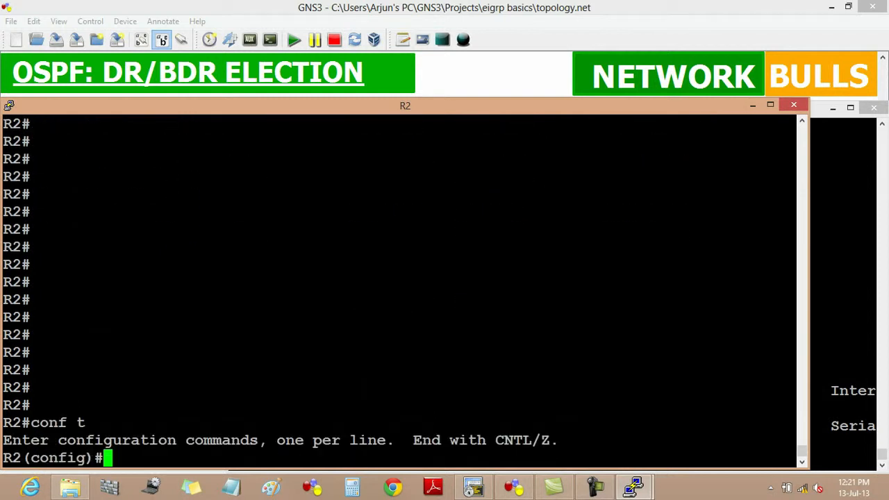
text(router ospf 100)
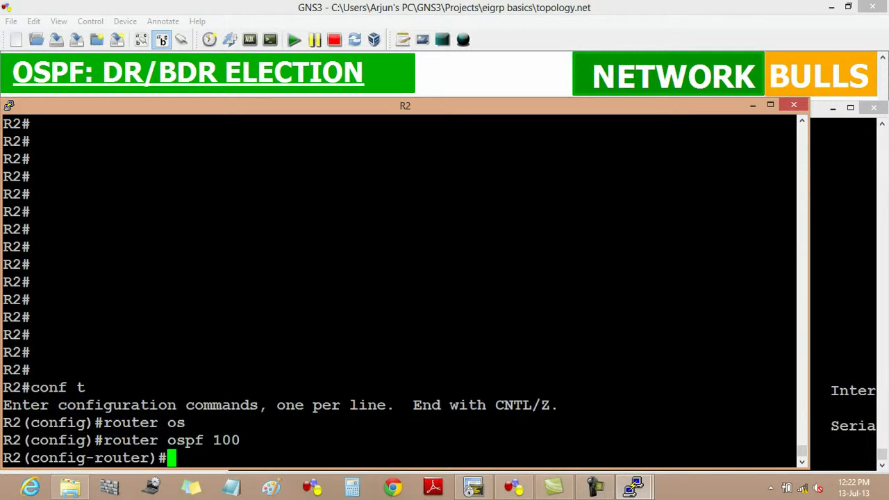
text(int s)
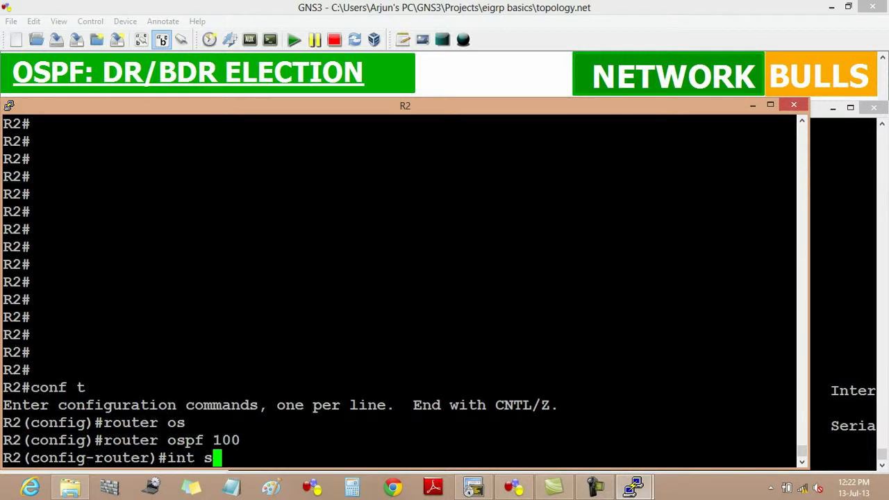
text(e0/0)
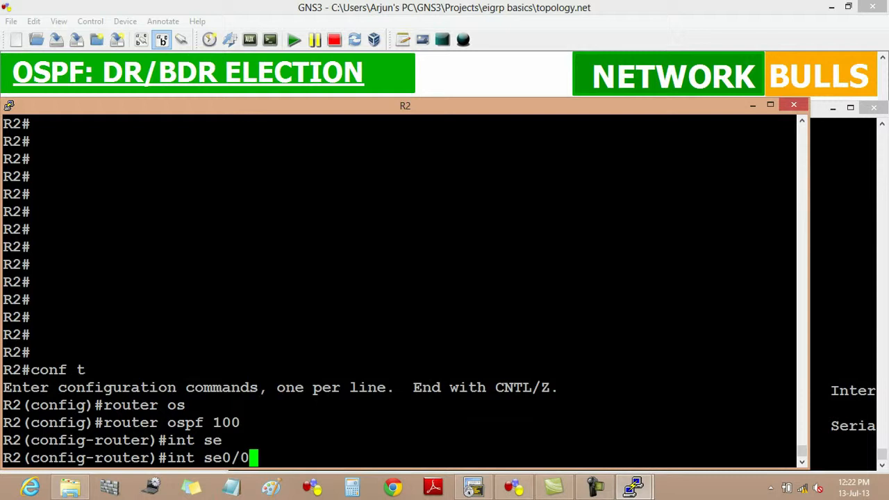
text(ip)
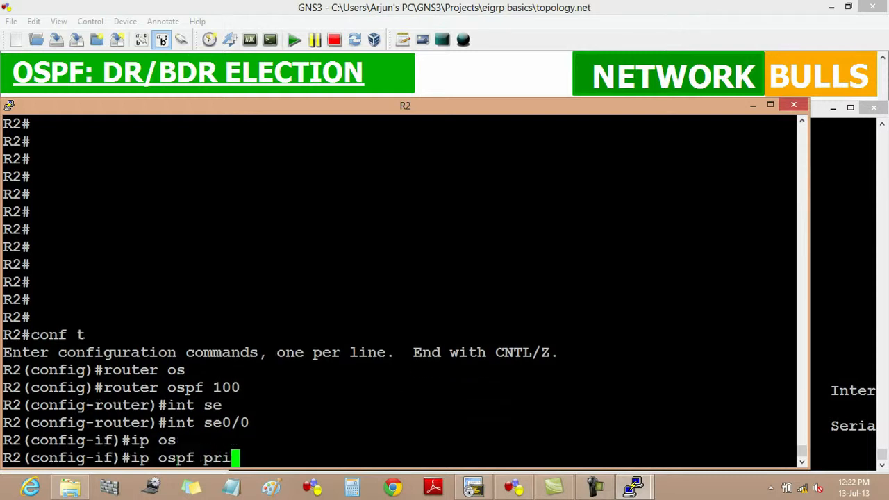
text(ority)
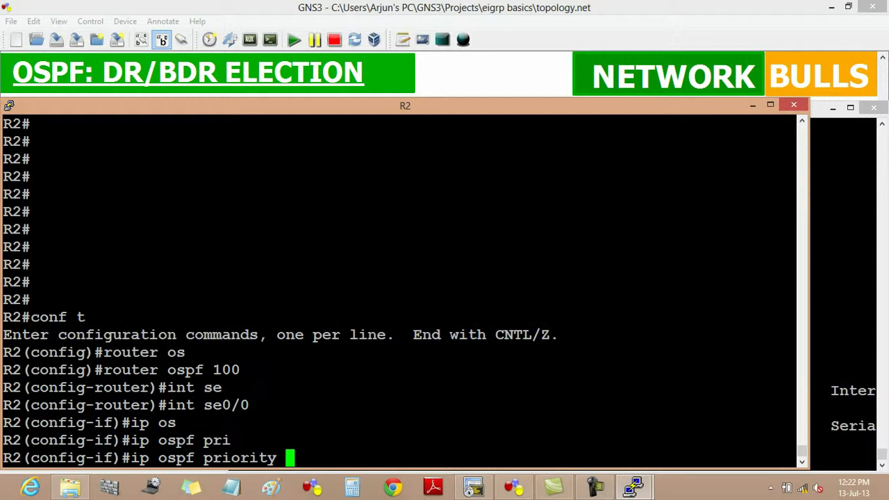
text(4)
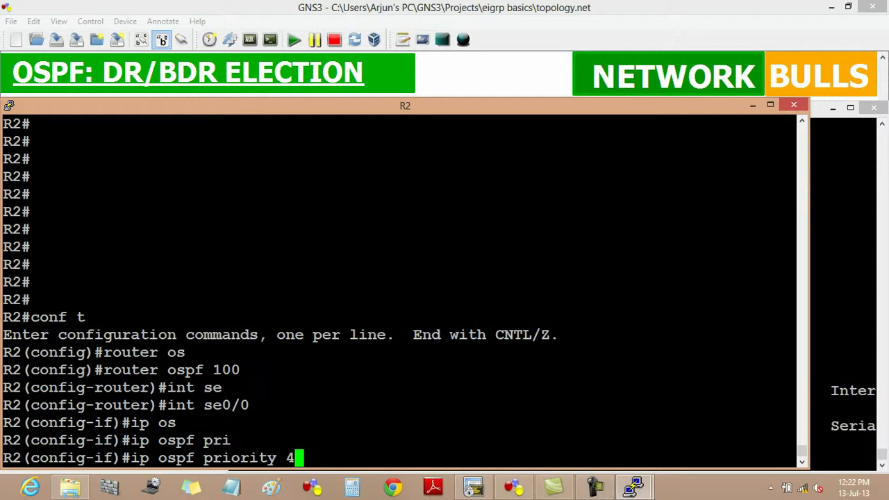
text(ex)
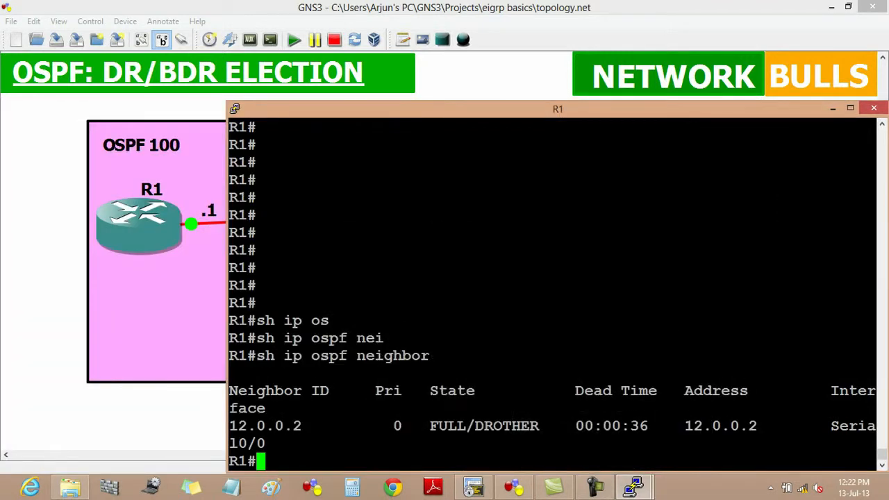
text(sh ip ospf neighbor)
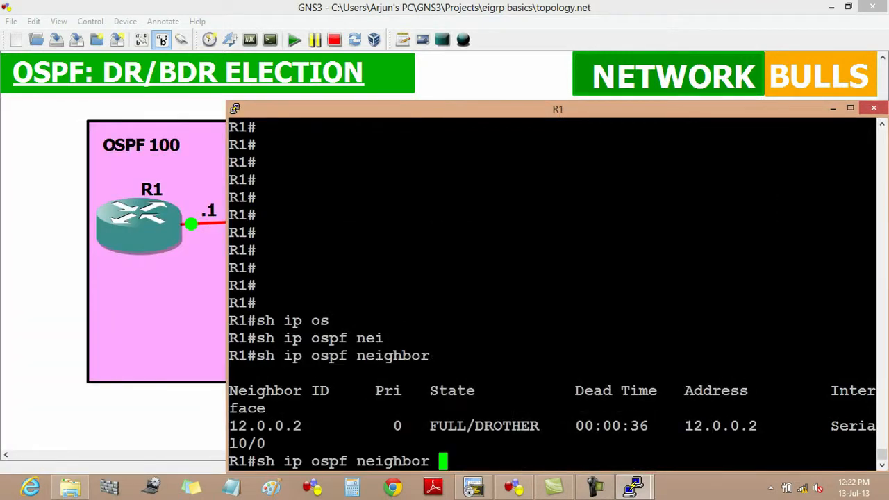